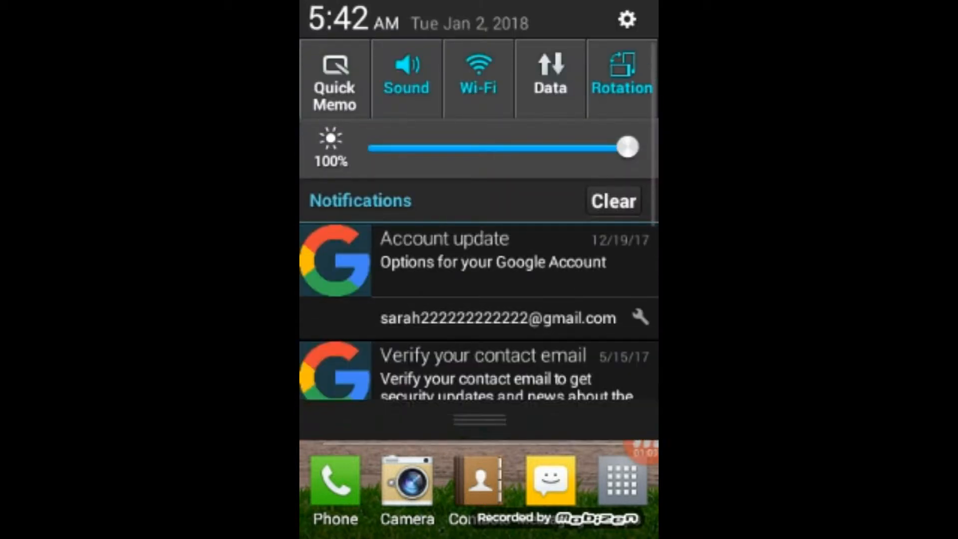
# Open Settings from the notification shade and scroll the main list toward the Apps entry
pyautogui.click(627, 20)
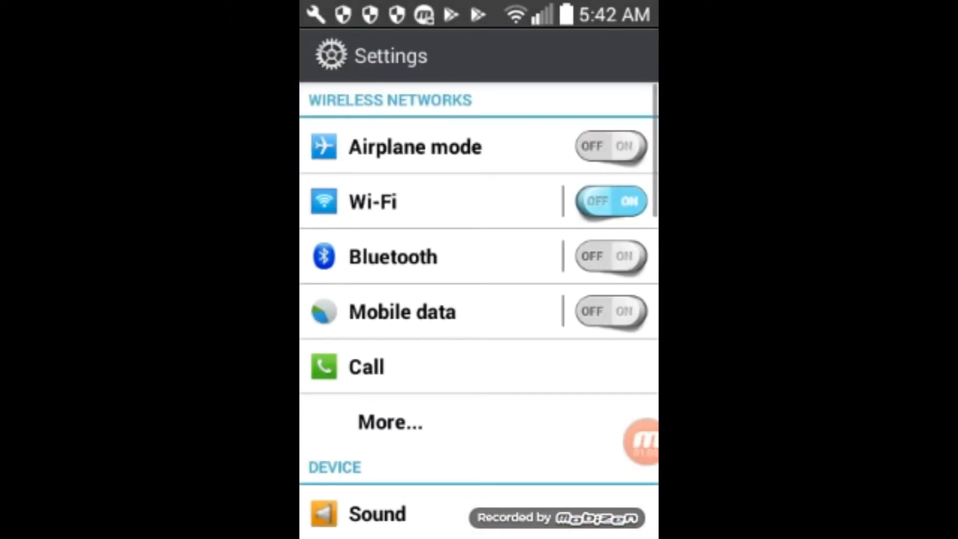
pyautogui.scroll(-3)
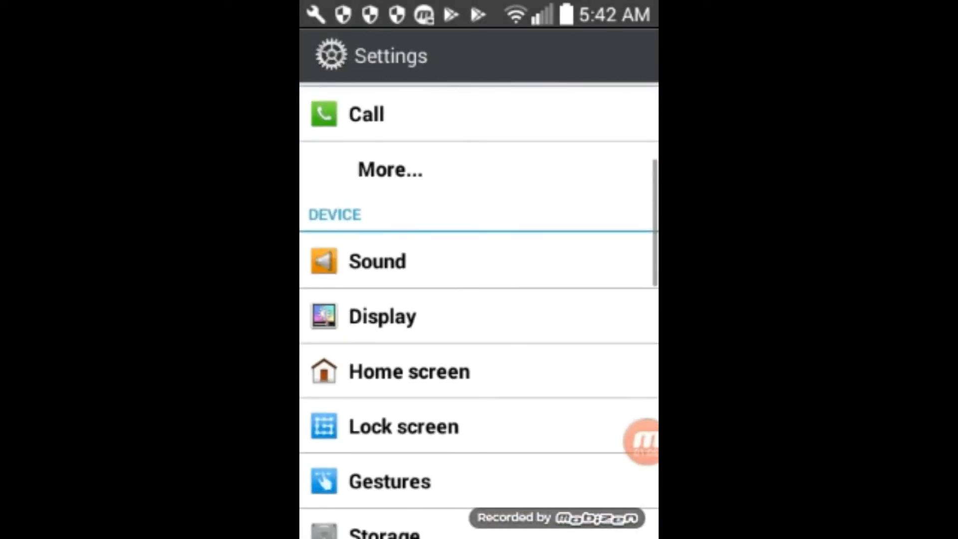
pyautogui.scroll(3)
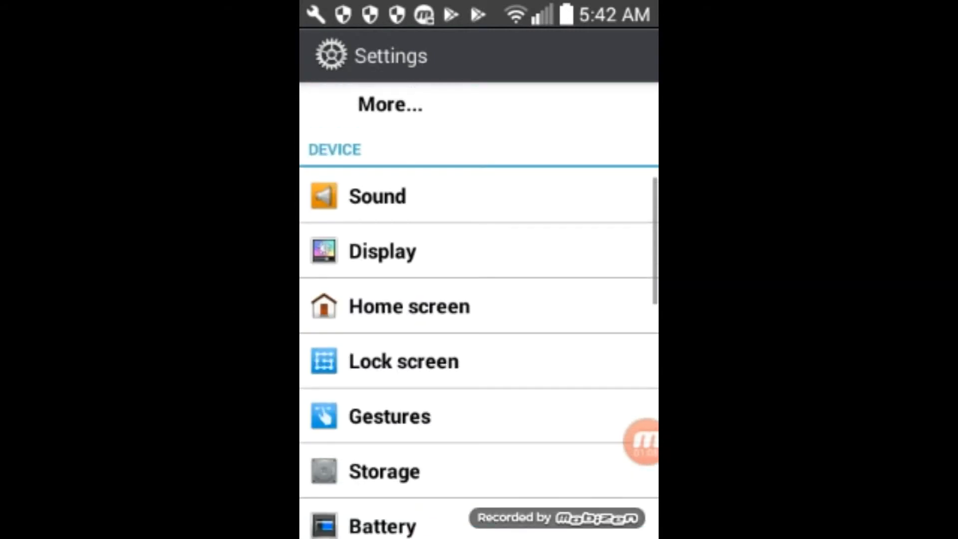
pyautogui.scroll(-3)
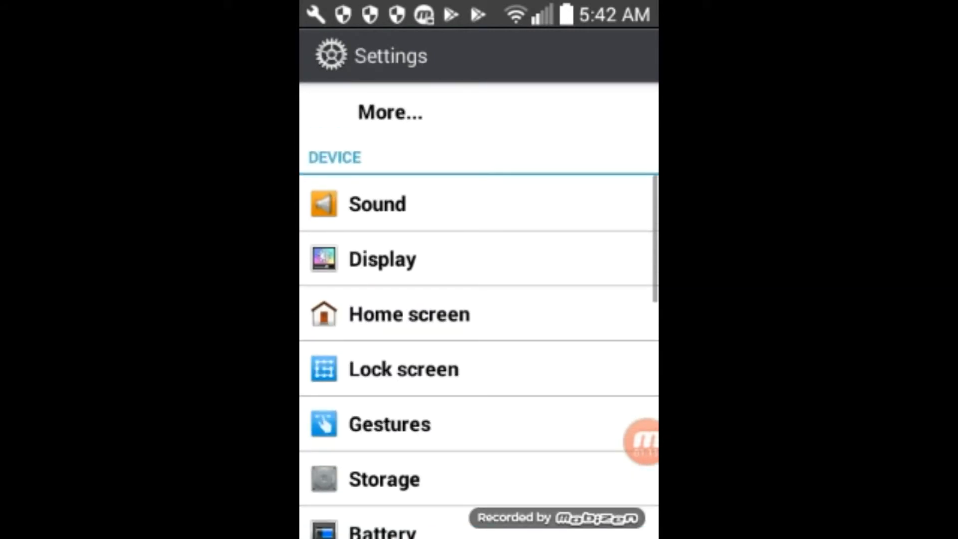
pyautogui.scroll(3)
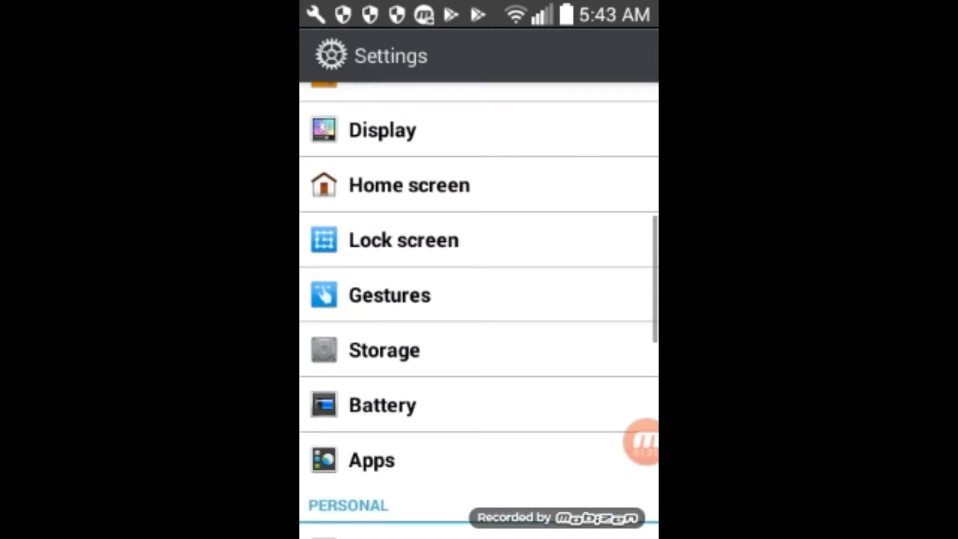
pyautogui.scroll(3)
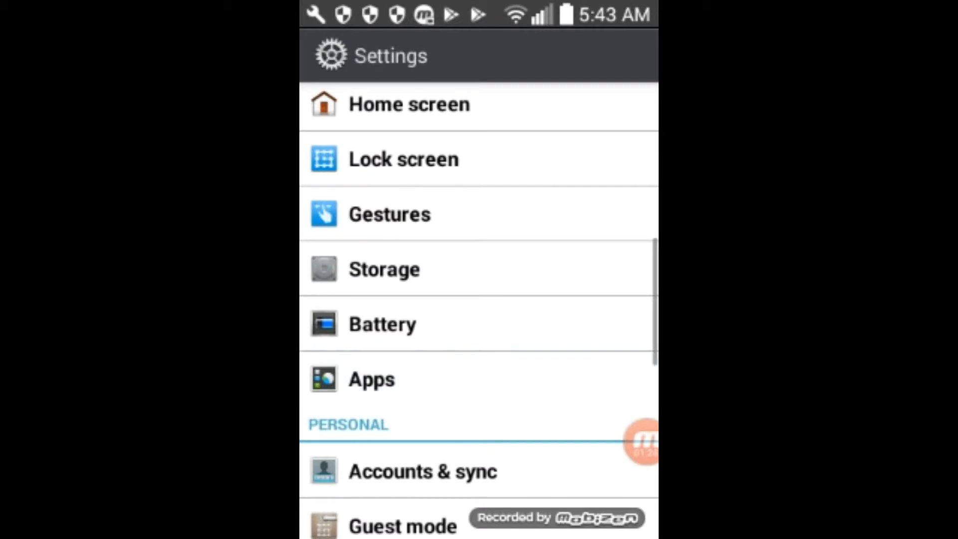
# Open Apps and scroll the Downloaded list to reach Skype's App info page
pyautogui.click(371, 379)
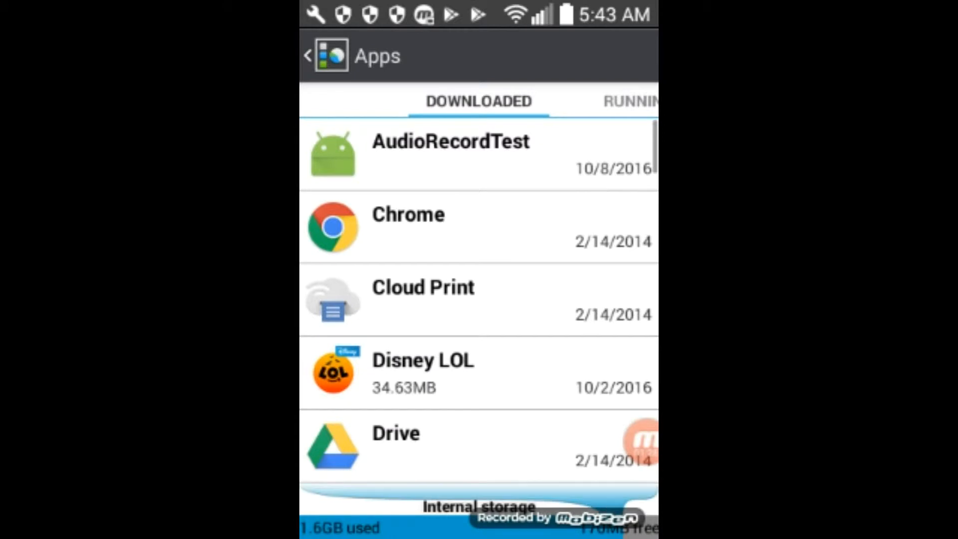
pyautogui.scroll(-3)
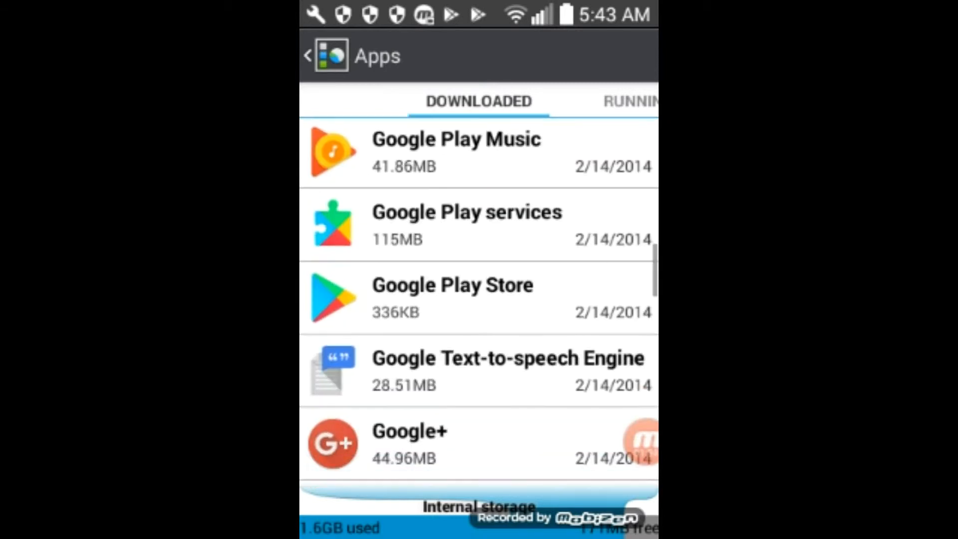
pyautogui.scroll(-3)
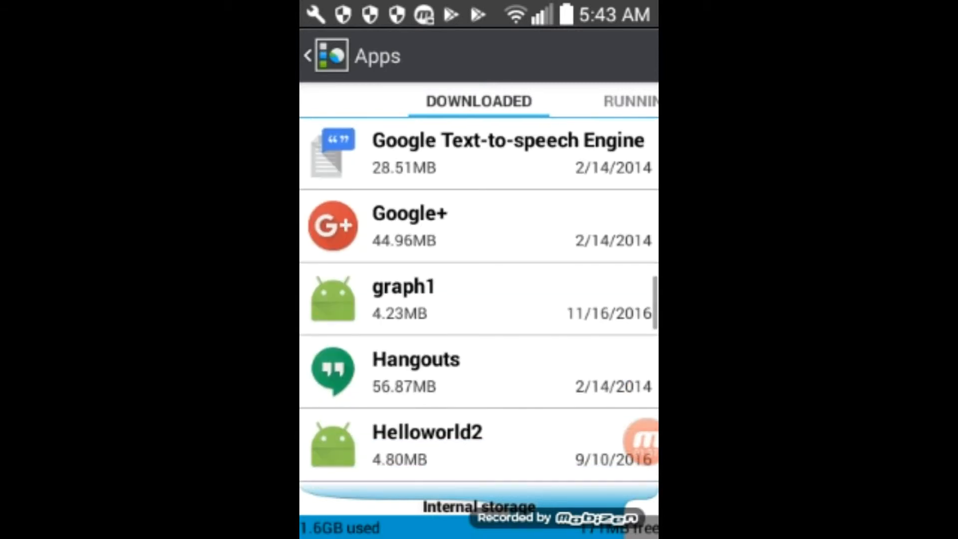
pyautogui.scroll(-3)
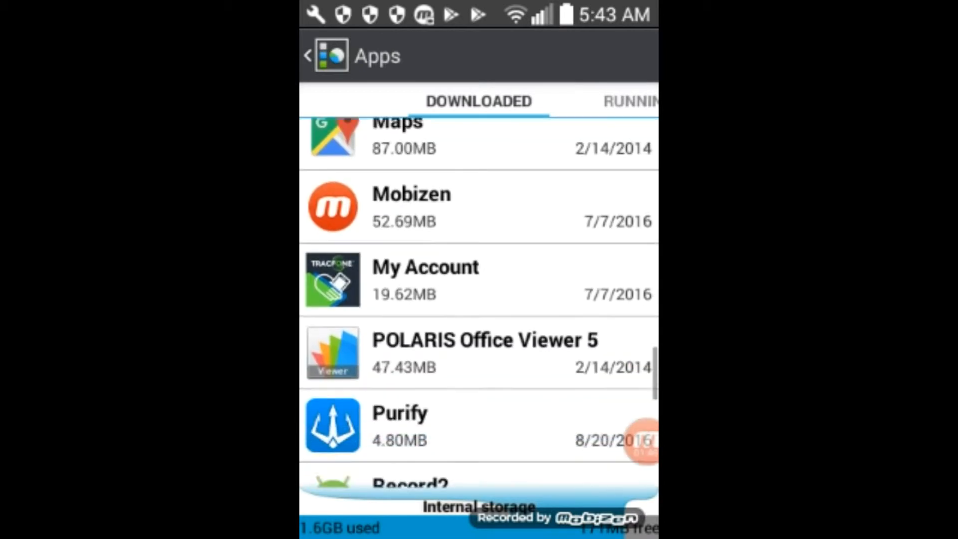
pyautogui.scroll(-3)
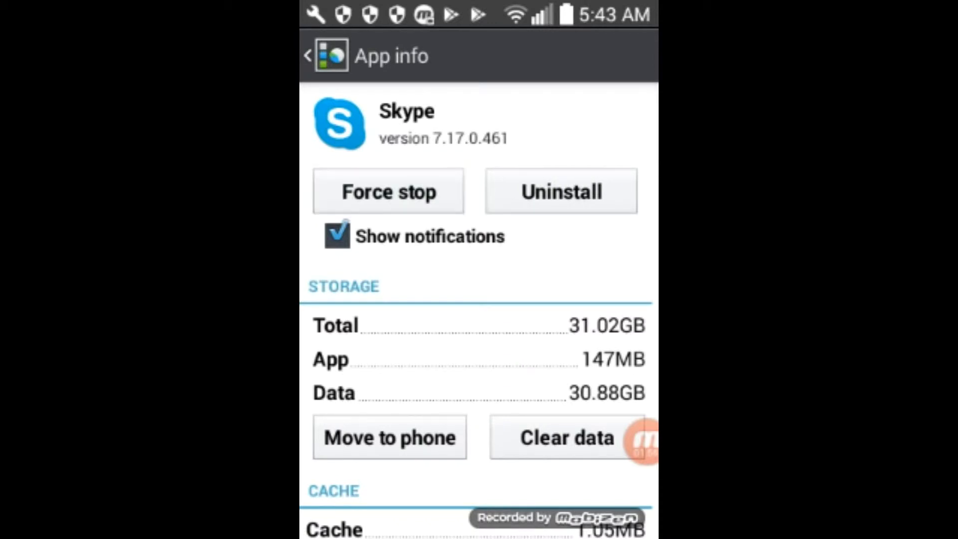
# Force stop Skype, review its details, and go back to the downloaded apps list
pyautogui.click(388, 190)
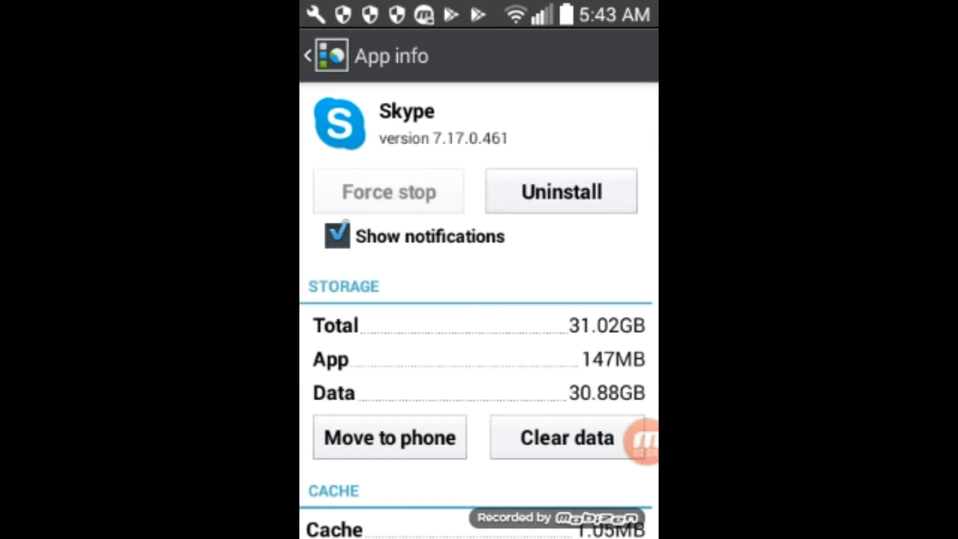
pyautogui.scroll(-3)
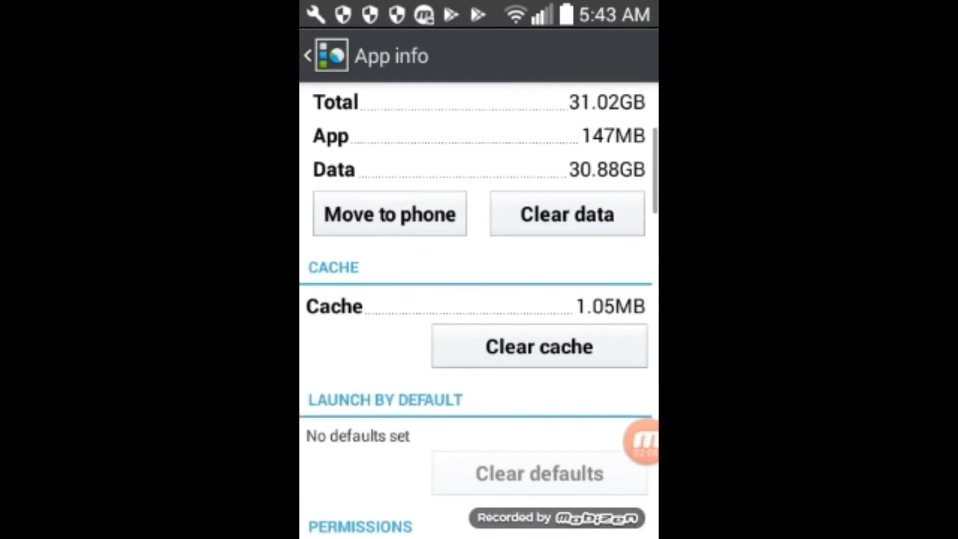
pyautogui.scroll(-3)
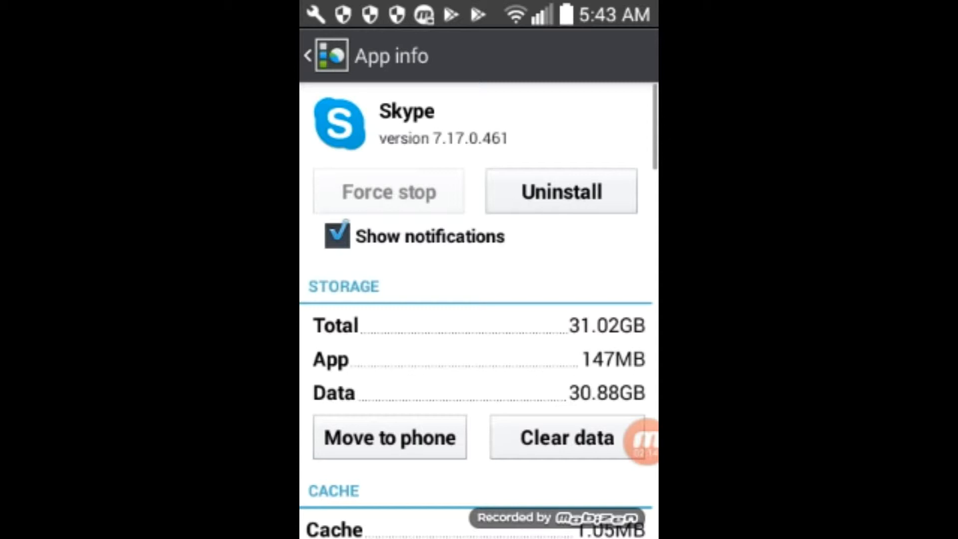
pyautogui.click(318, 56)
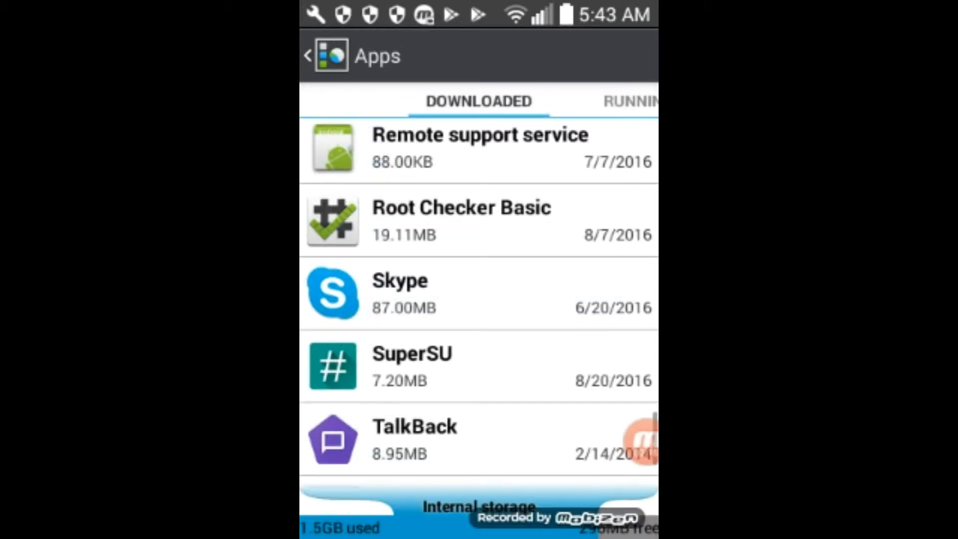
# Leave the Apps screen back to the main Settings list
pyautogui.click(308, 55)
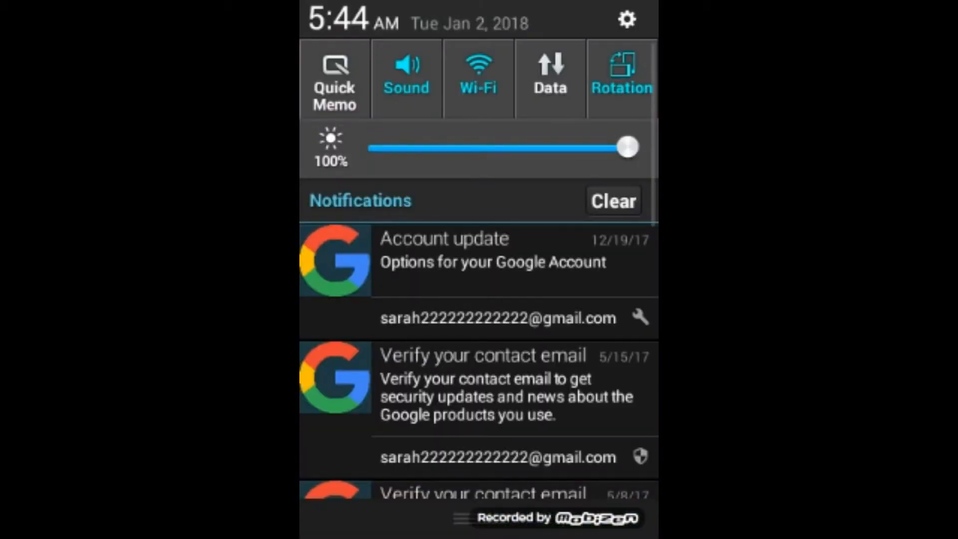
# Reopen Settings and Skype's App info to confirm Force stop is greyed out
pyautogui.click(626, 19)
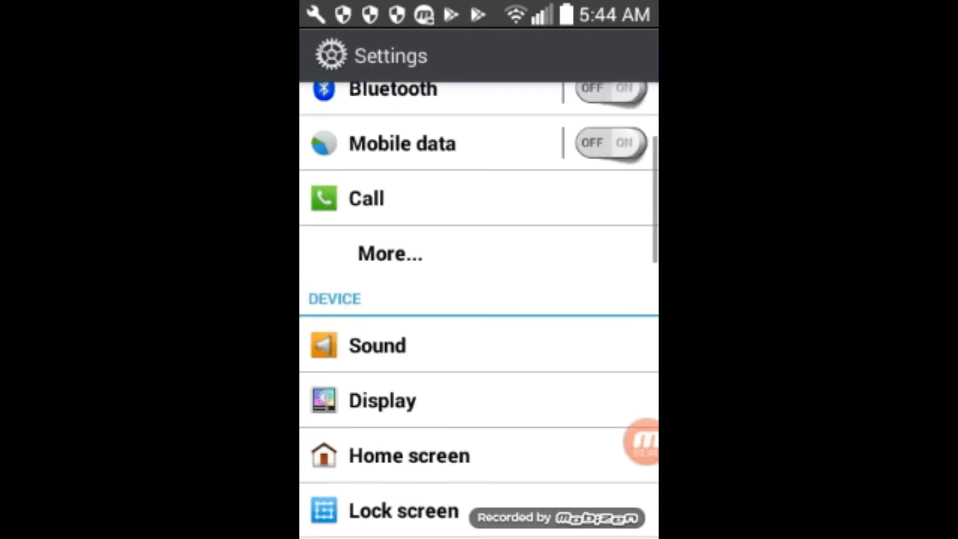
pyautogui.scroll(-3)
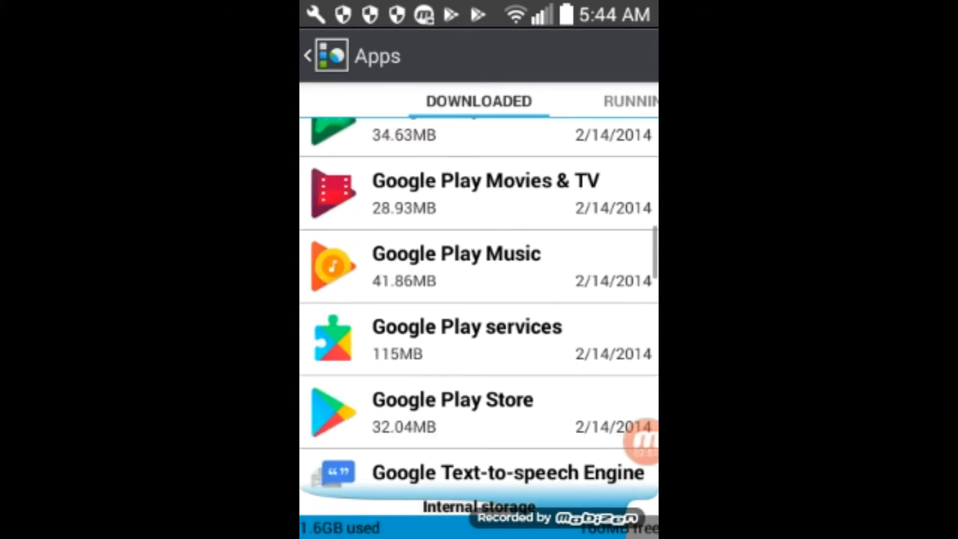
pyautogui.scroll(-3)
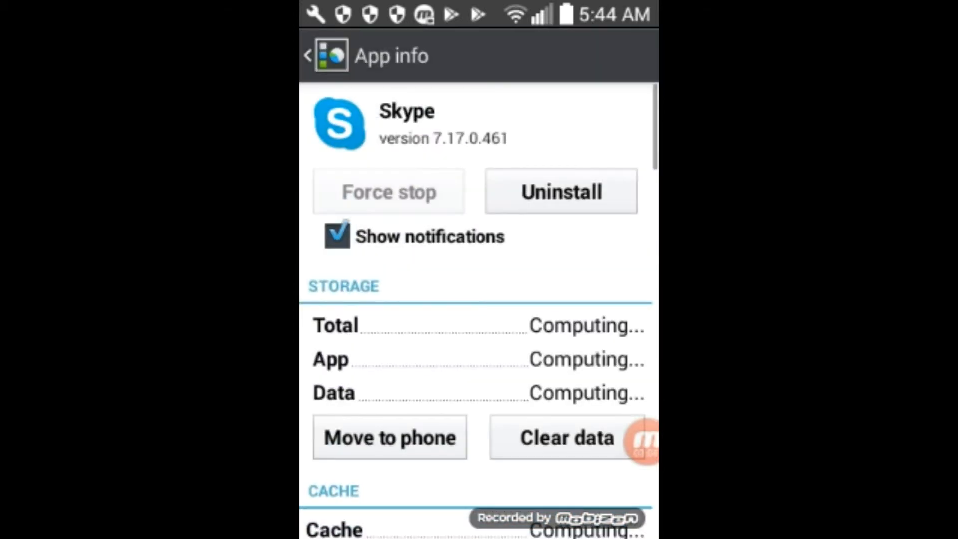
pyautogui.scroll(-3)
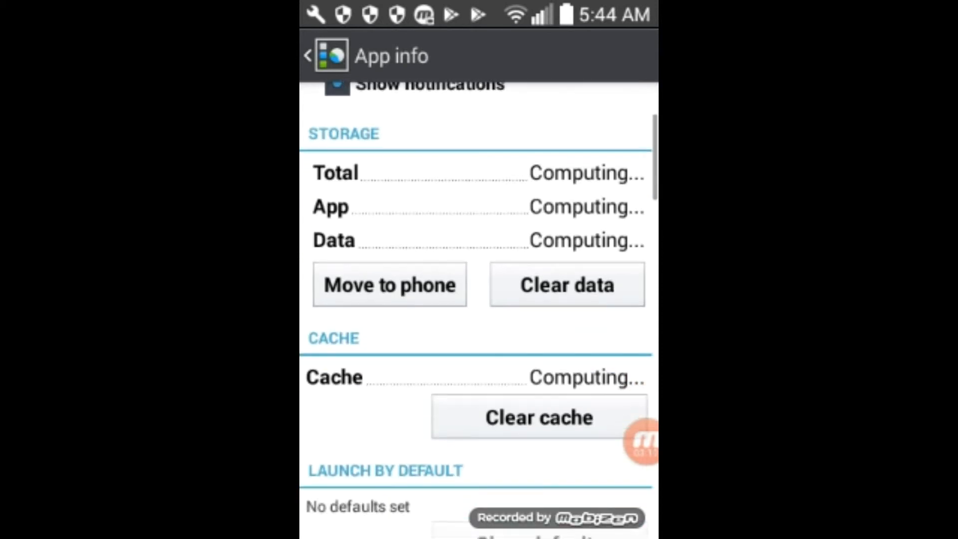
pyautogui.scroll(-3)
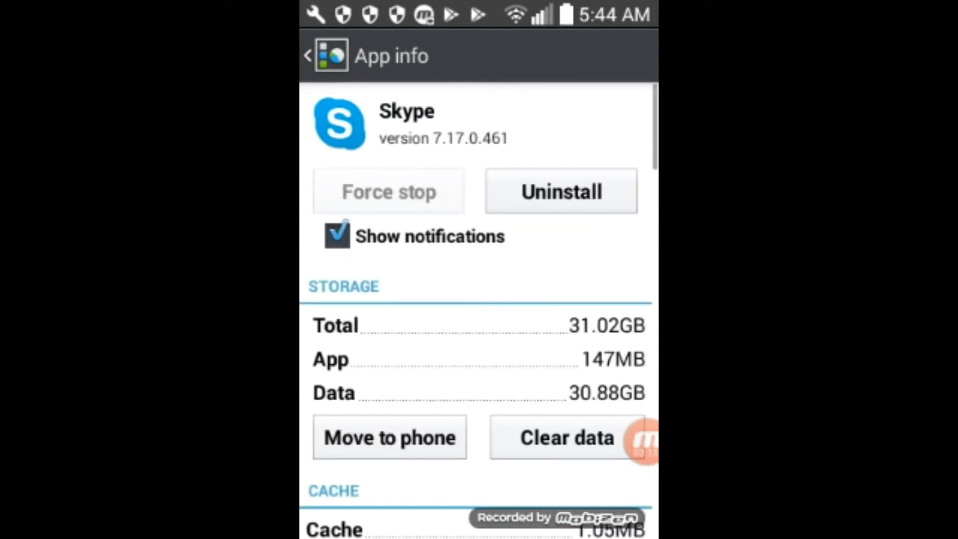
pyautogui.scroll(-3)
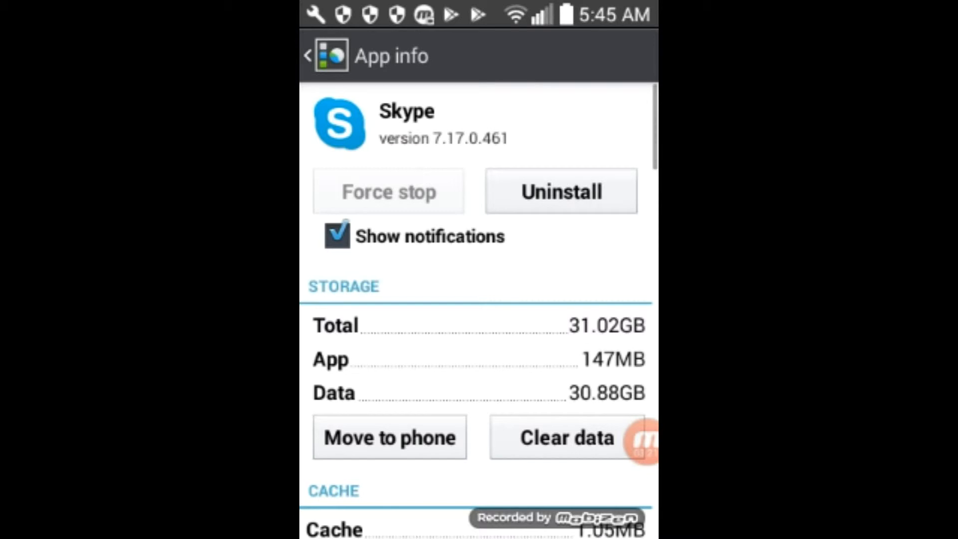
# Back out of App info and Apps, then return to the home screen
pyautogui.click(308, 55)
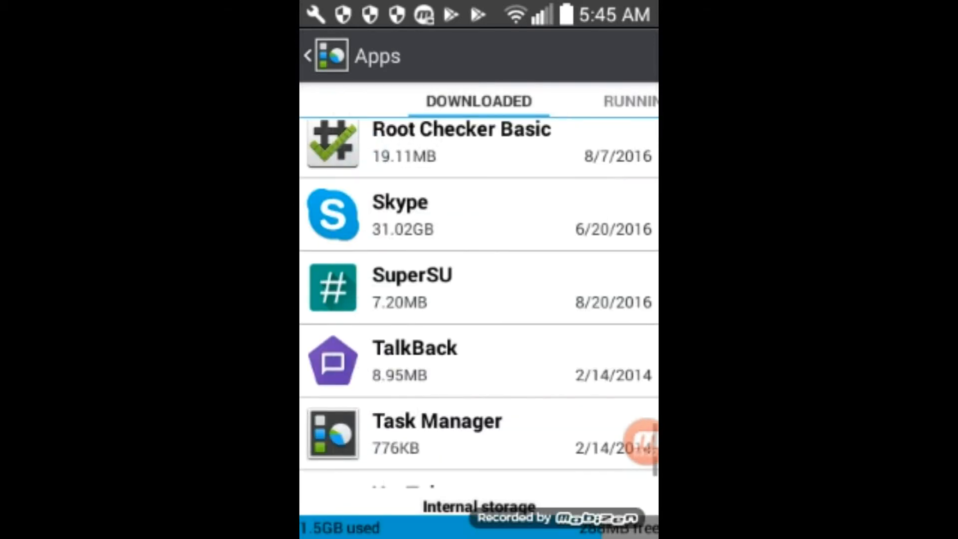
pyautogui.click(308, 55)
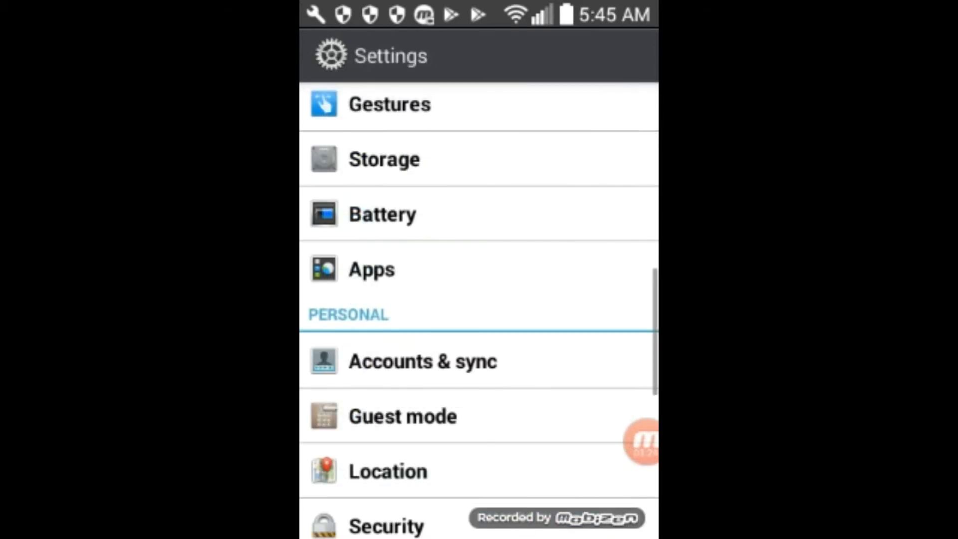
pyautogui.press('HOME')
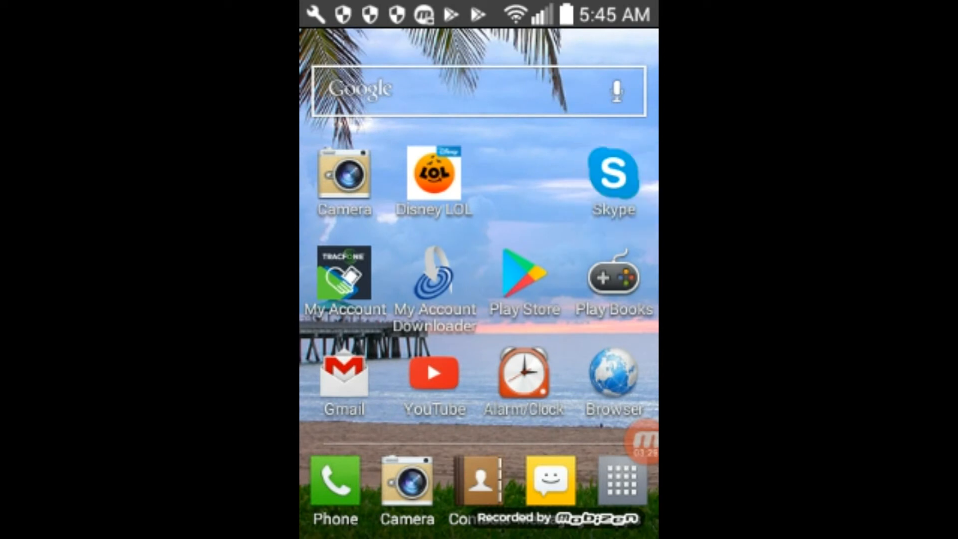
# Launch Skype from its home-screen icon
pyautogui.click(621, 481)
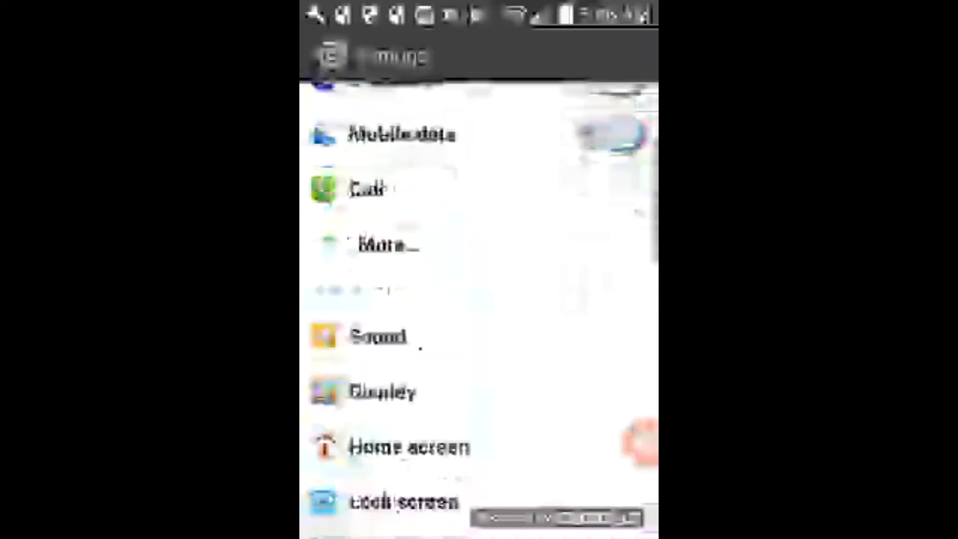
# Scroll Settings to Apps and reopen Skype's App info with Force stop enabled
pyautogui.scroll(-3)
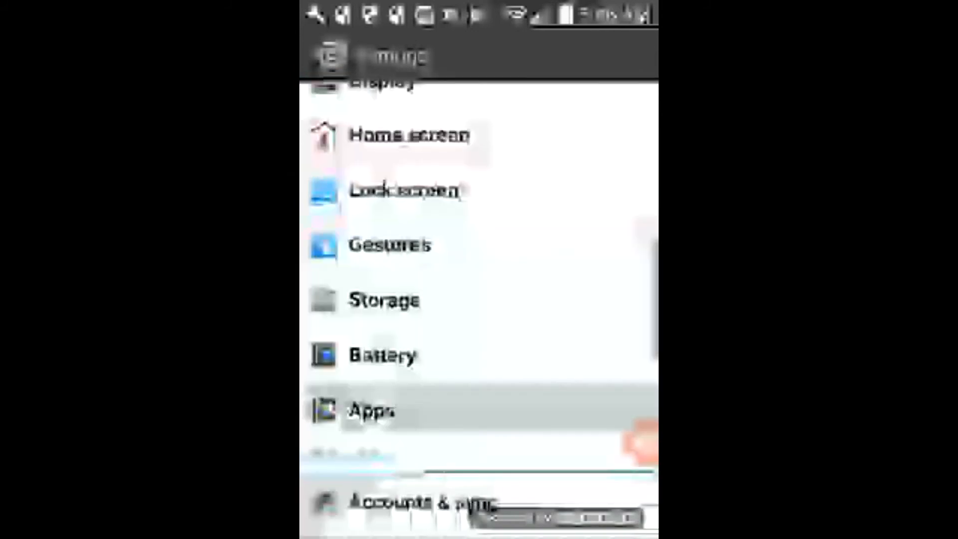
pyautogui.click(371, 410)
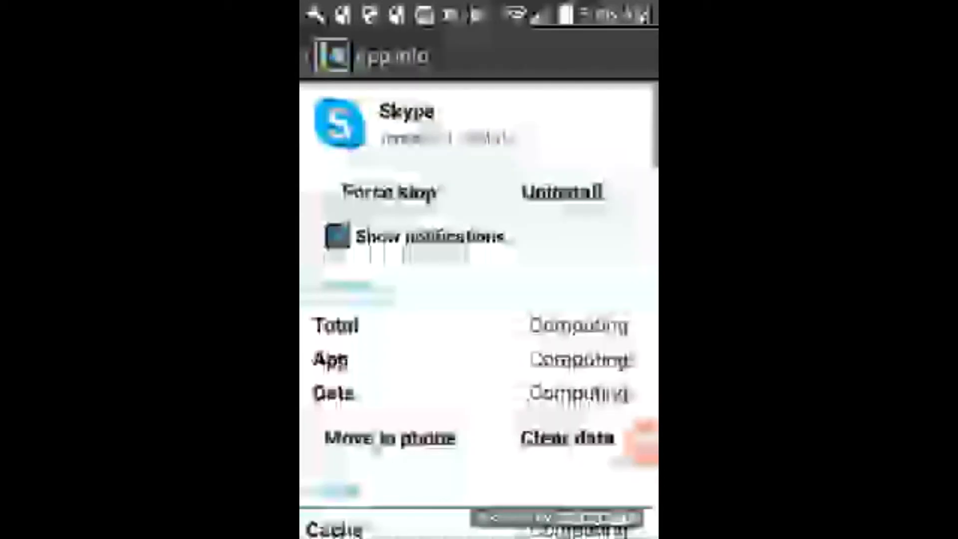